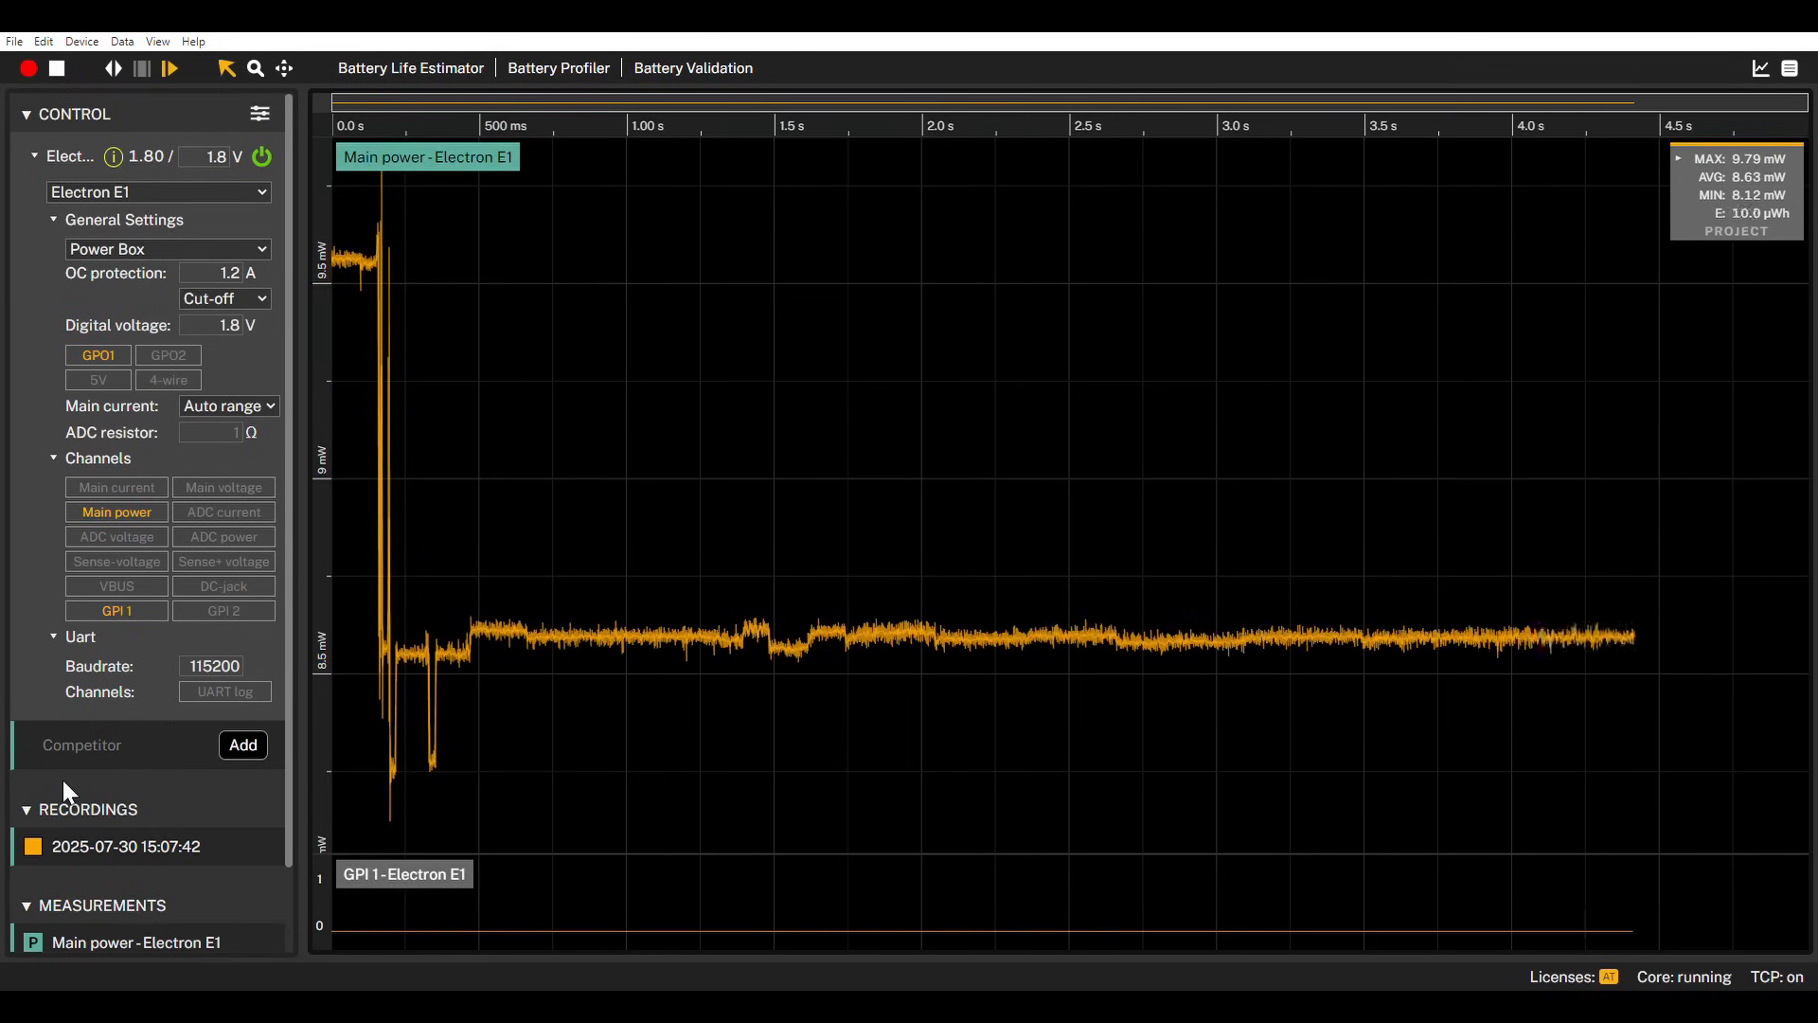
# Scroll along the Electron E1 trace and add the Competitor recording to the timeline
pyautogui.hscroll(3)
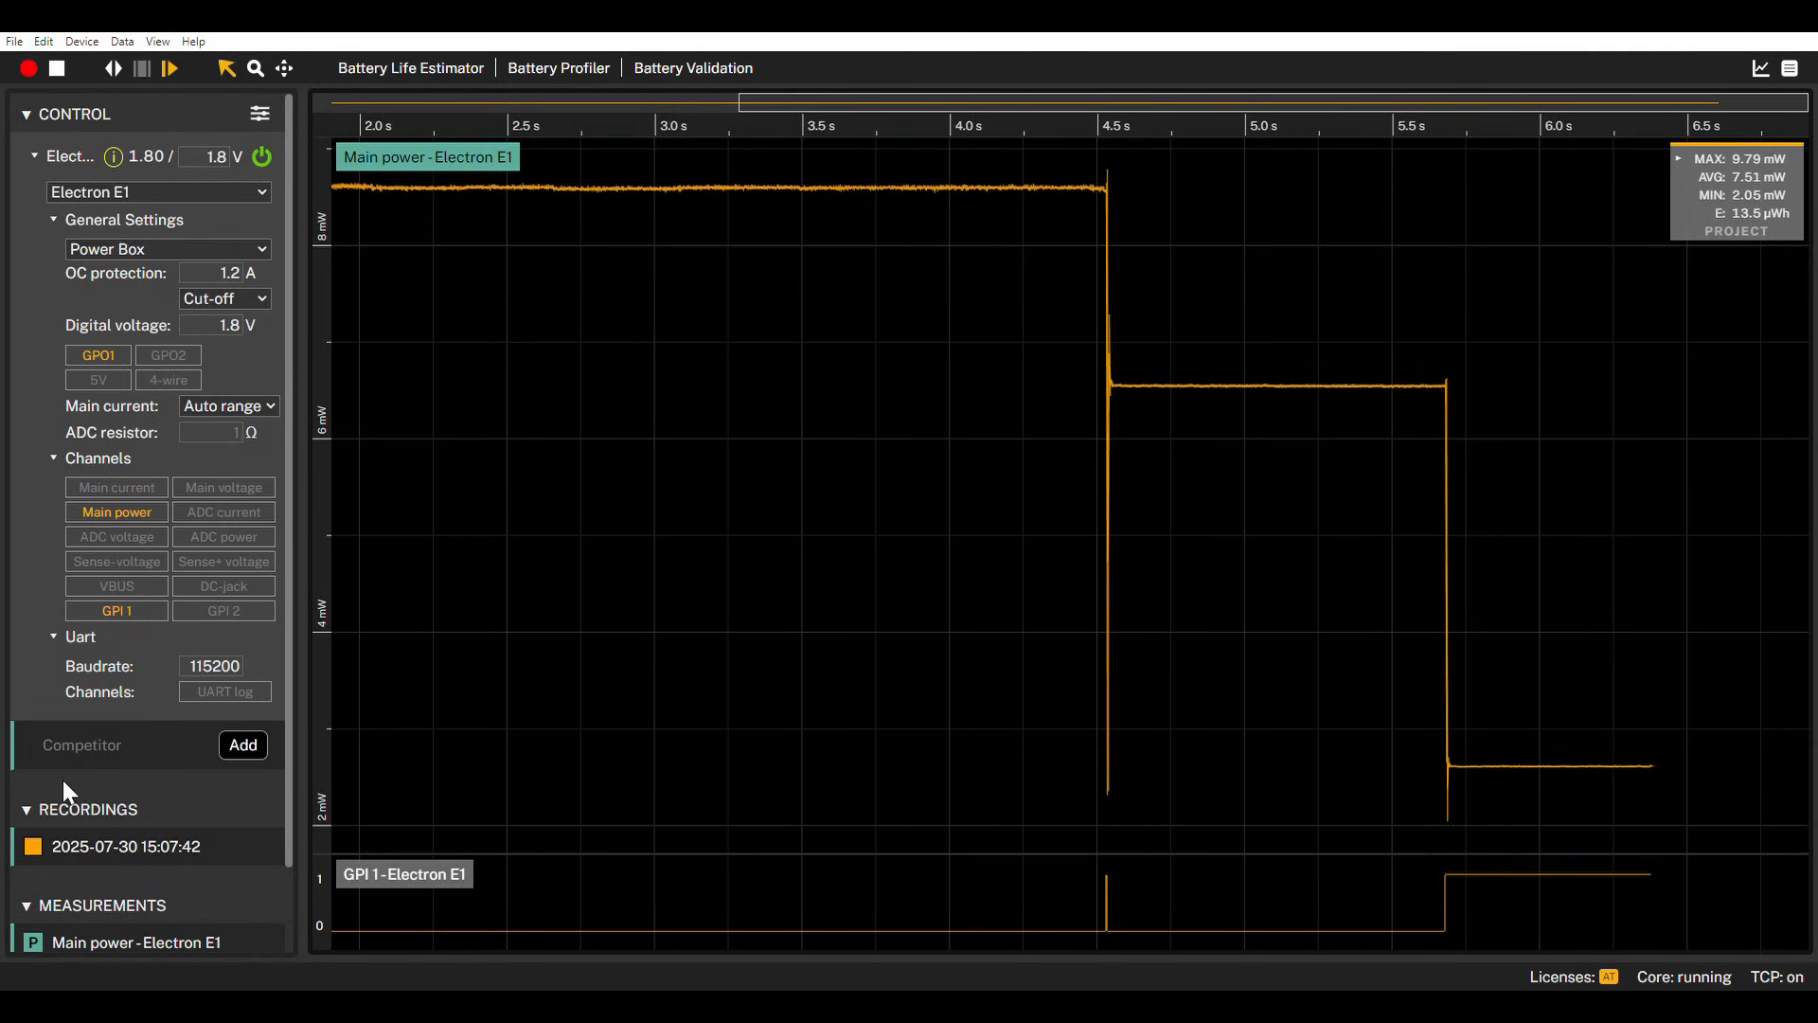
pyautogui.hscroll(3)
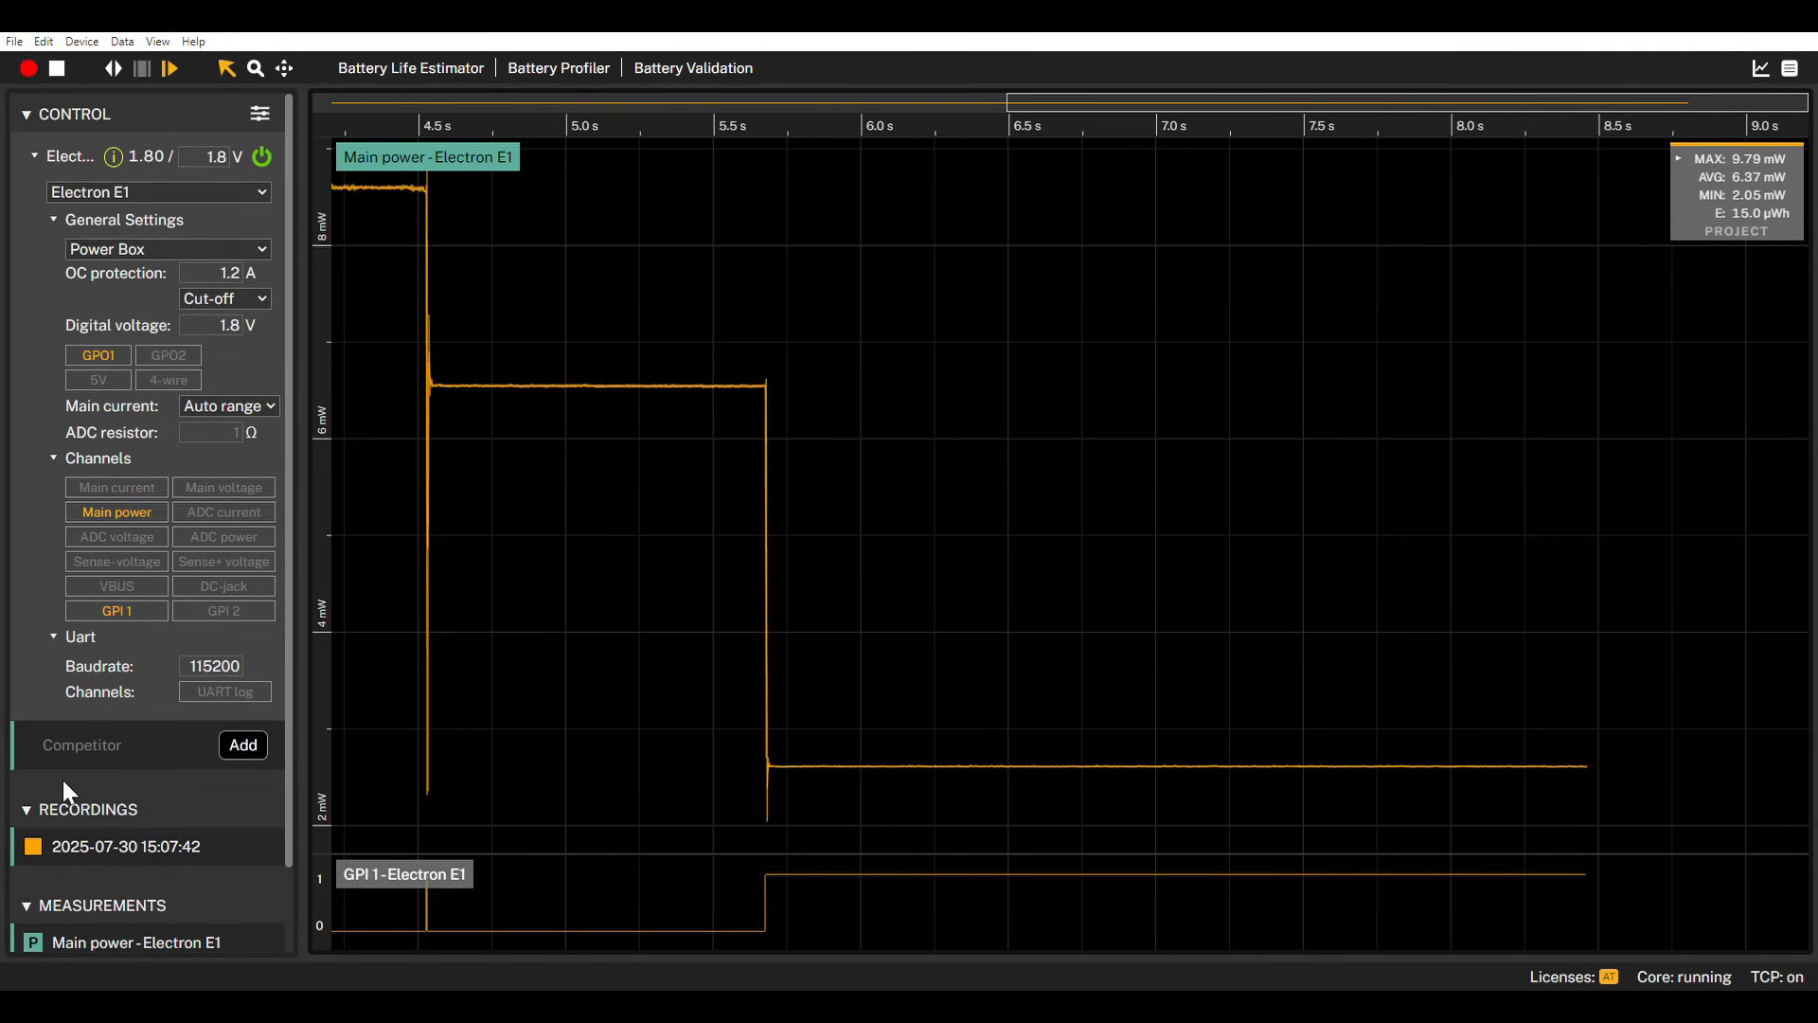
pyautogui.click(242, 744)
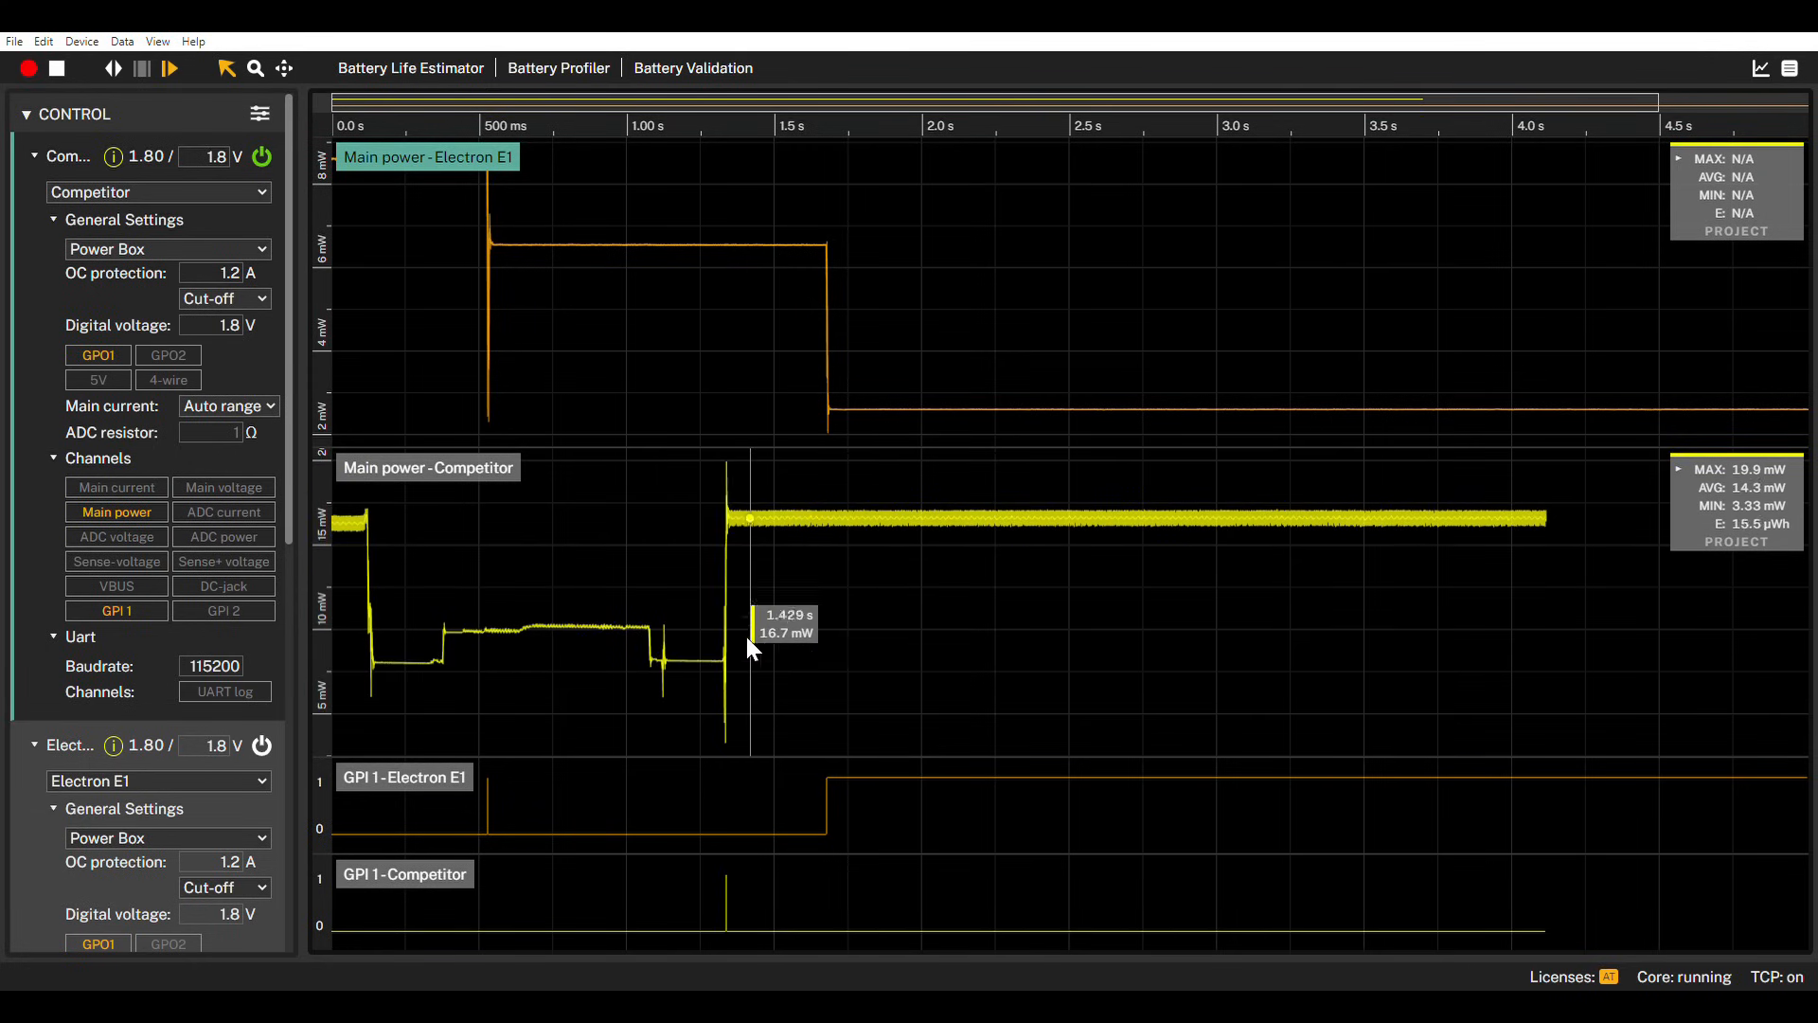
pyautogui.hscroll(3)
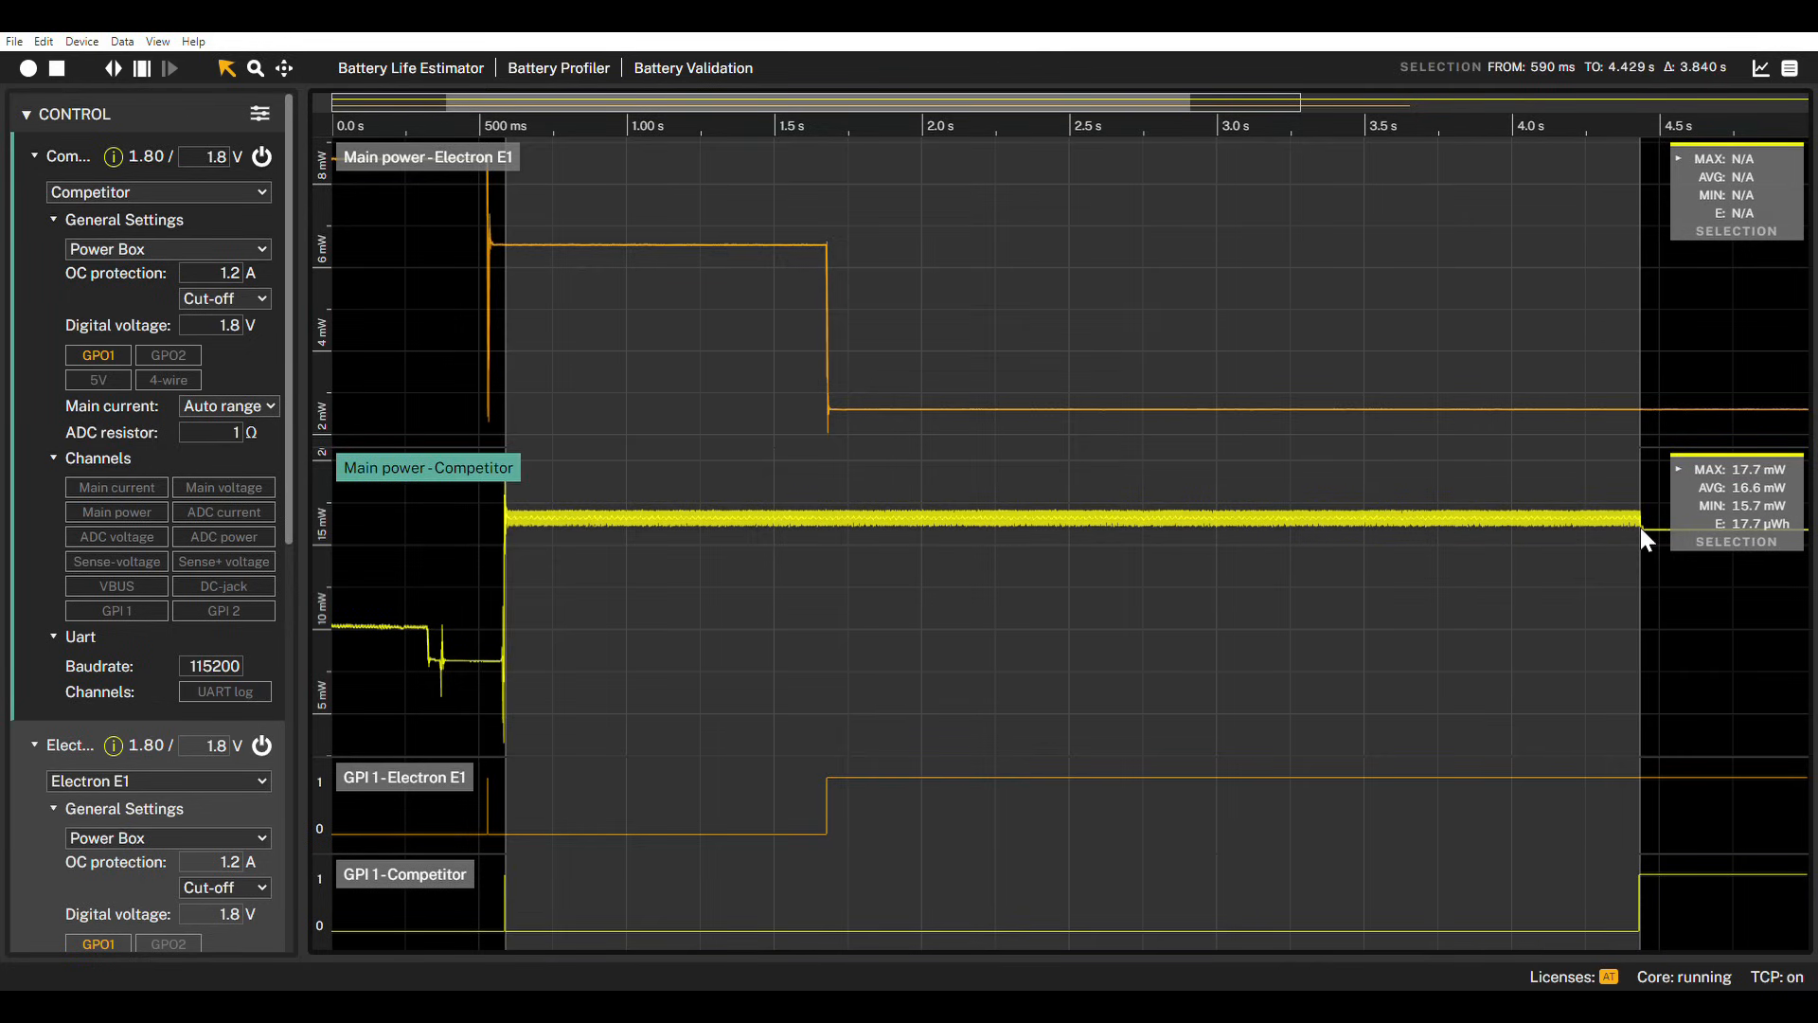
pyautogui.moveTo(868, 534)
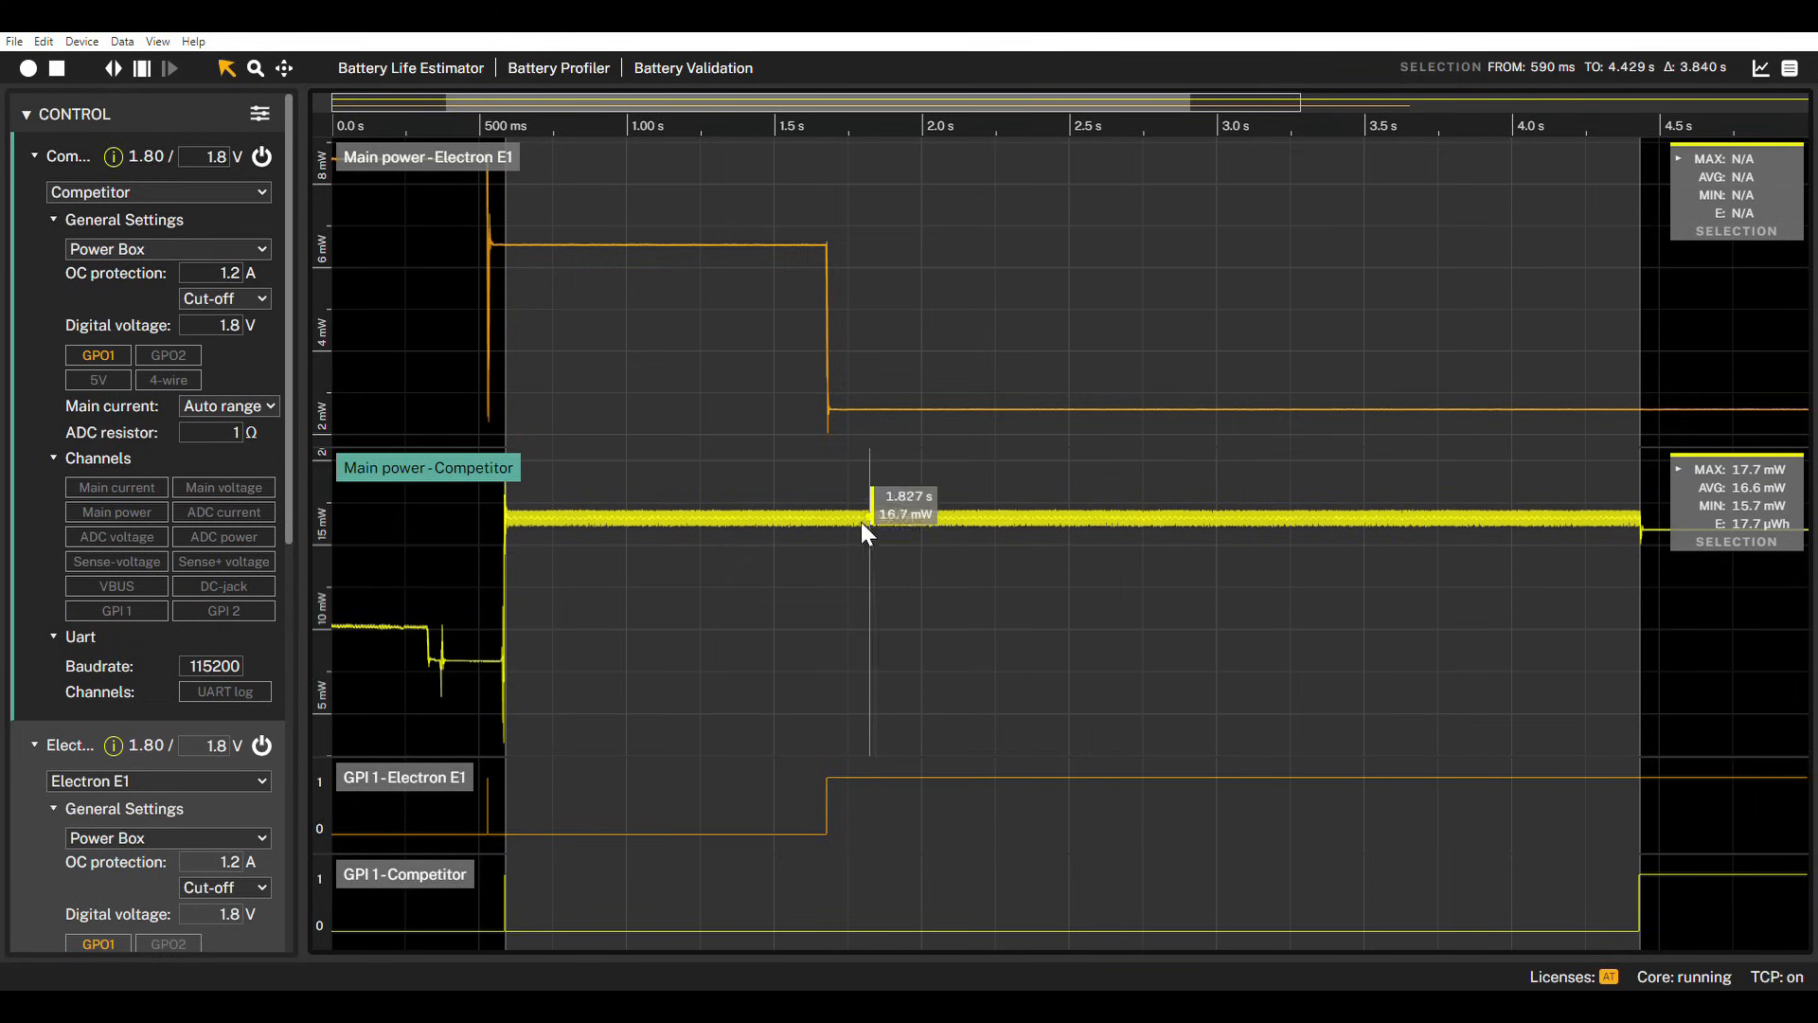
pyautogui.moveTo(594, 903)
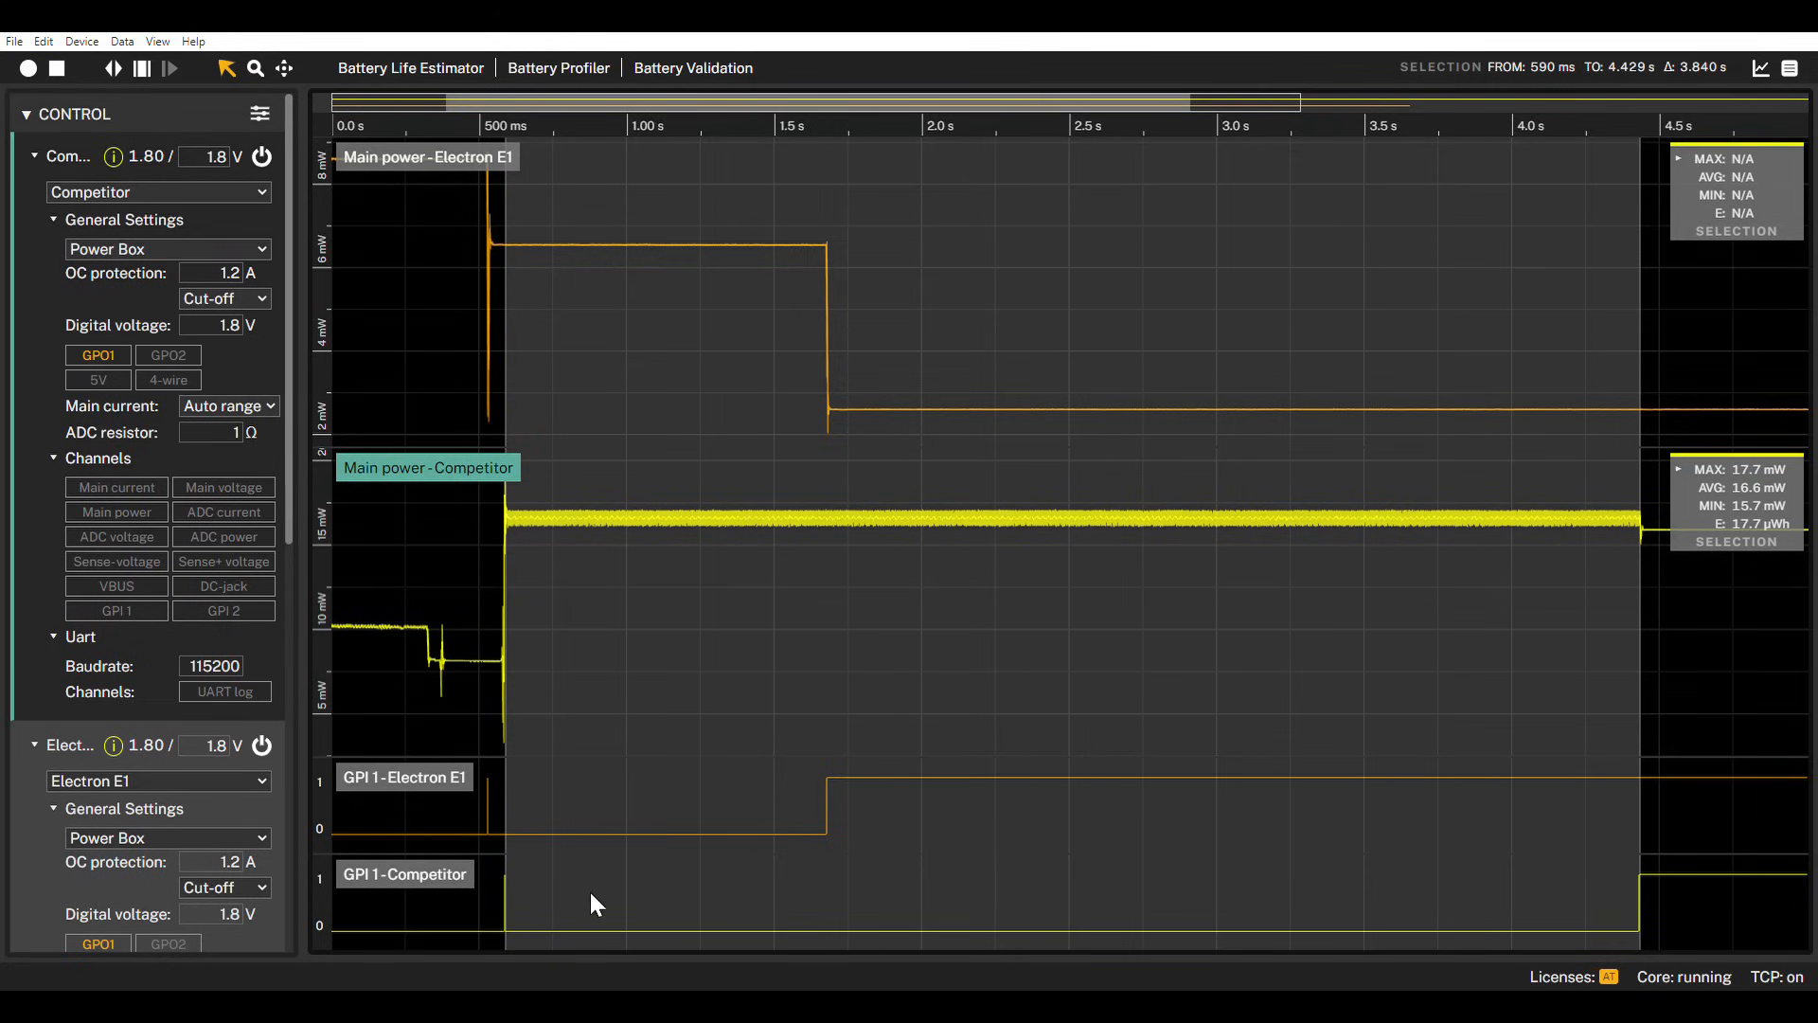
pyautogui.moveTo(676, 889)
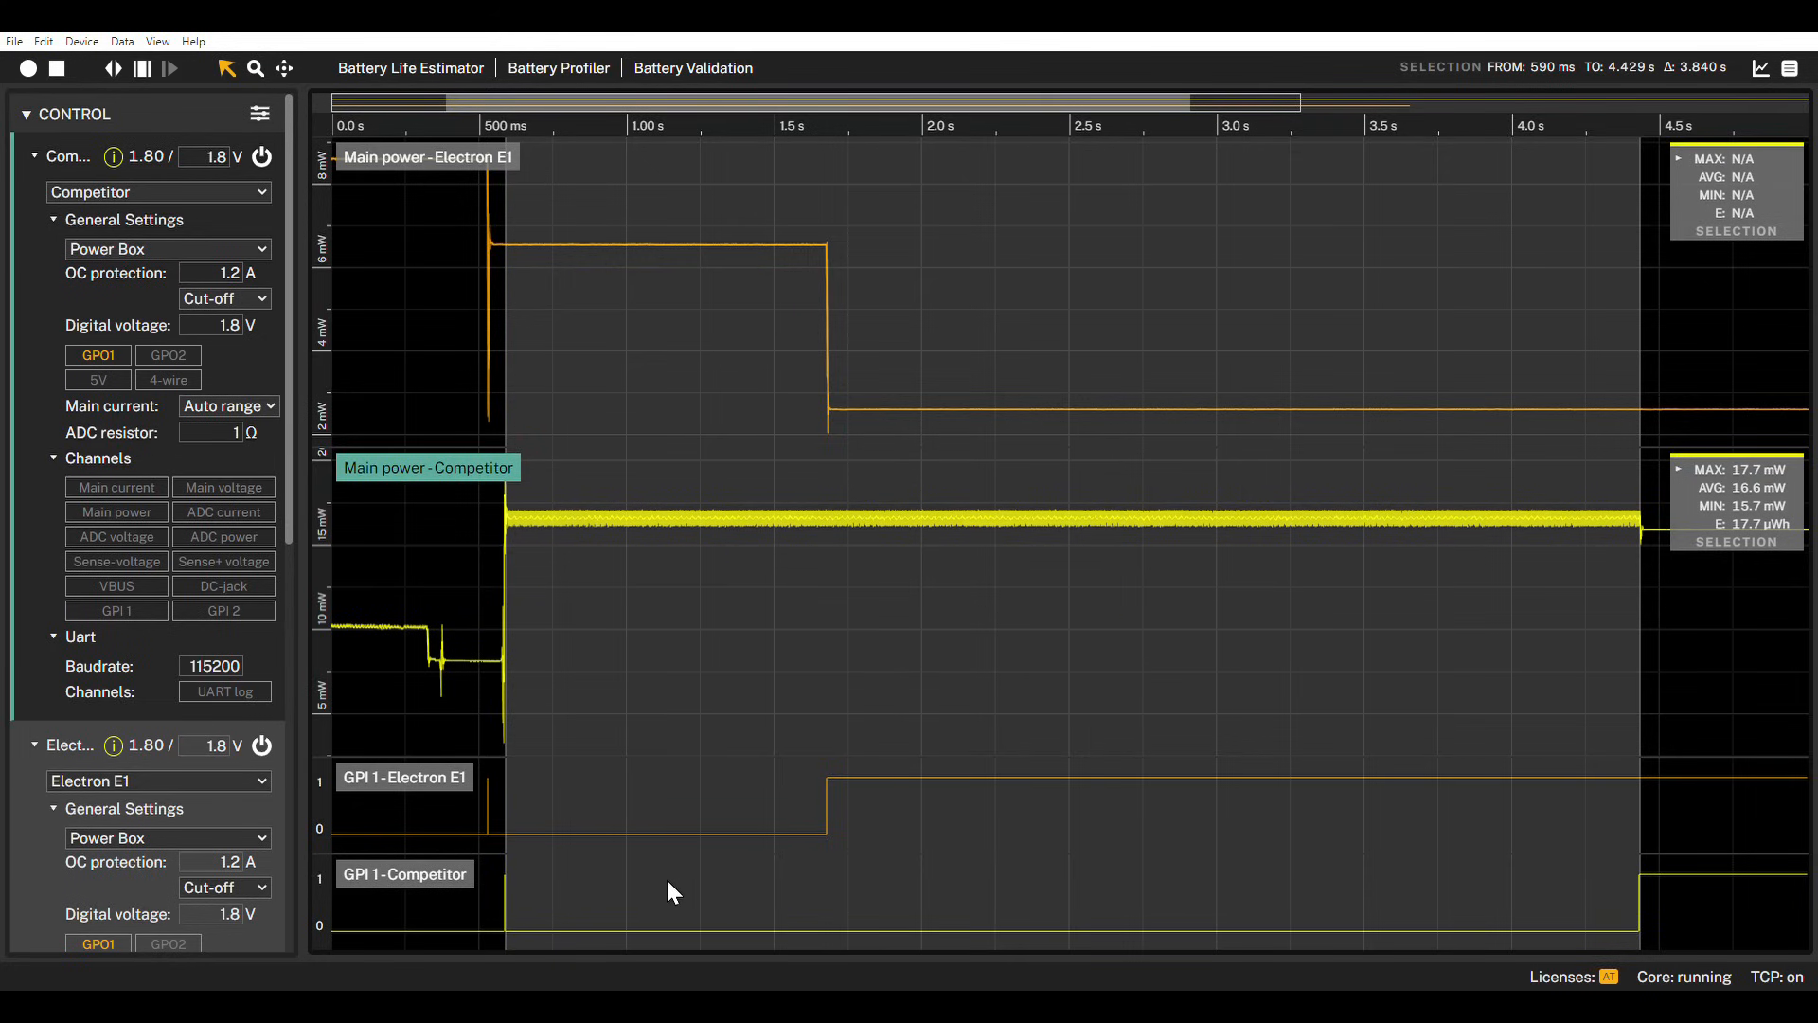
pyautogui.moveTo(513, 924)
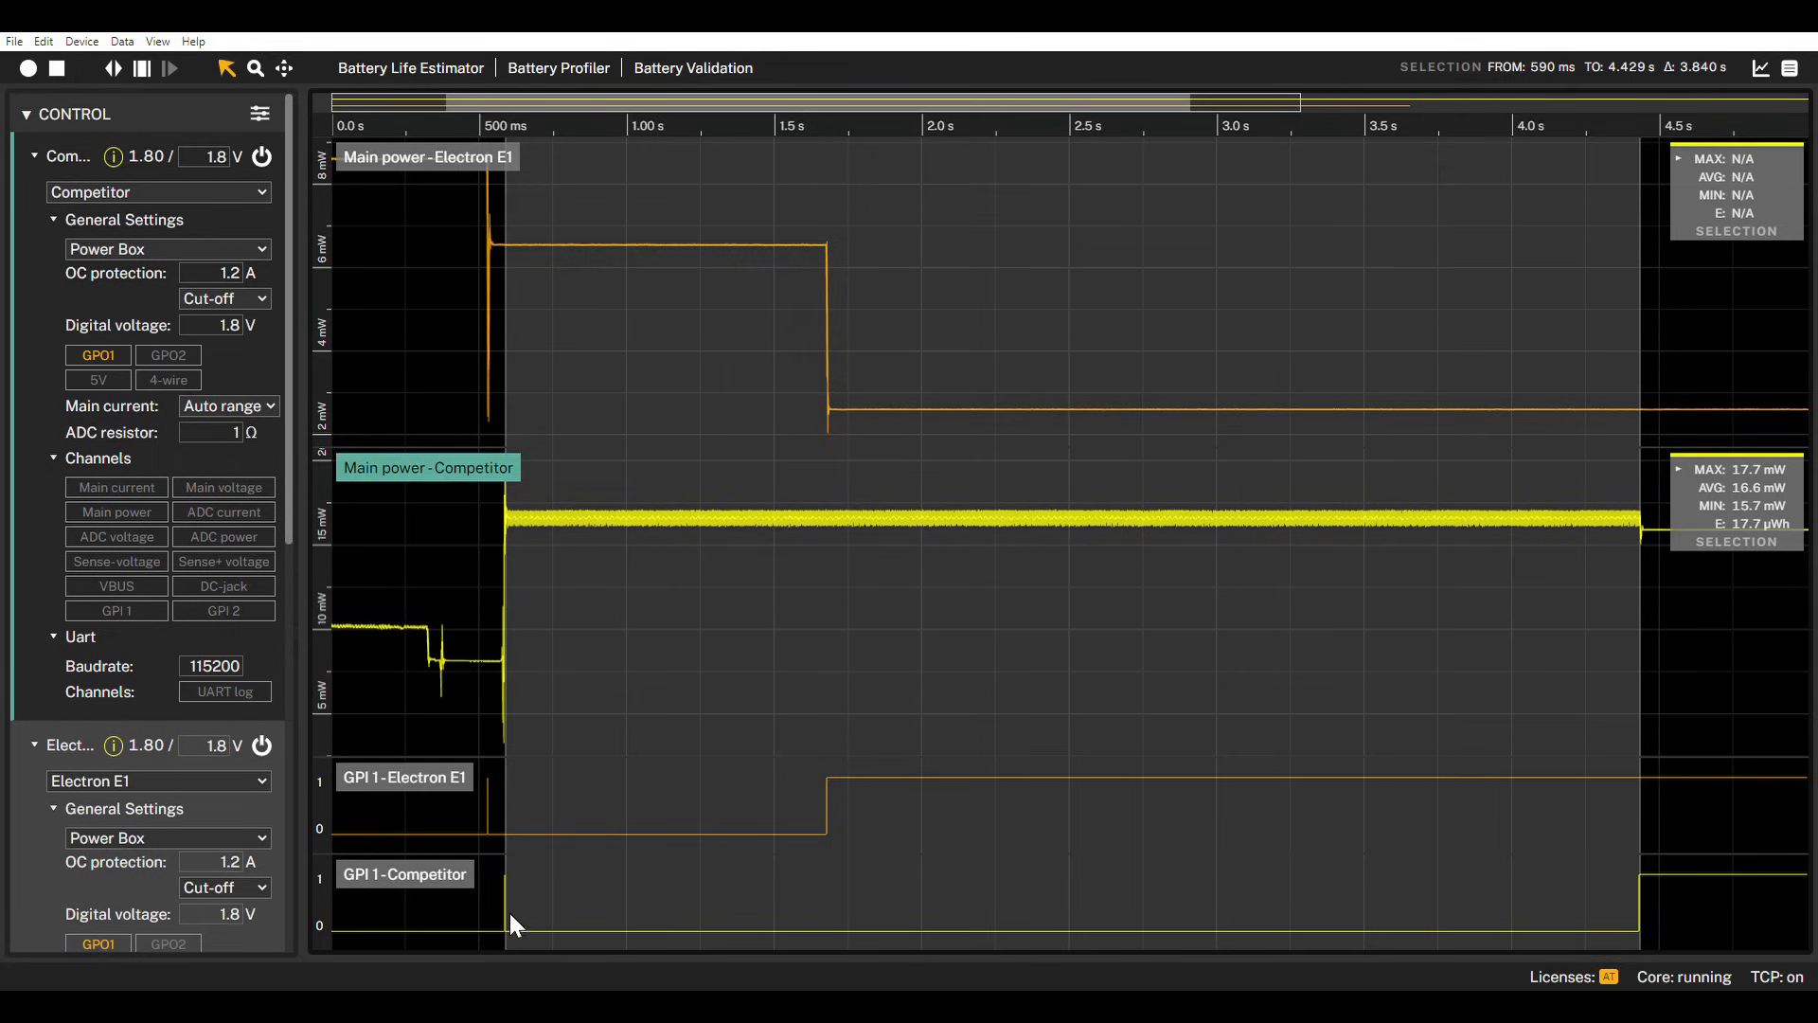
pyautogui.moveTo(1631, 918)
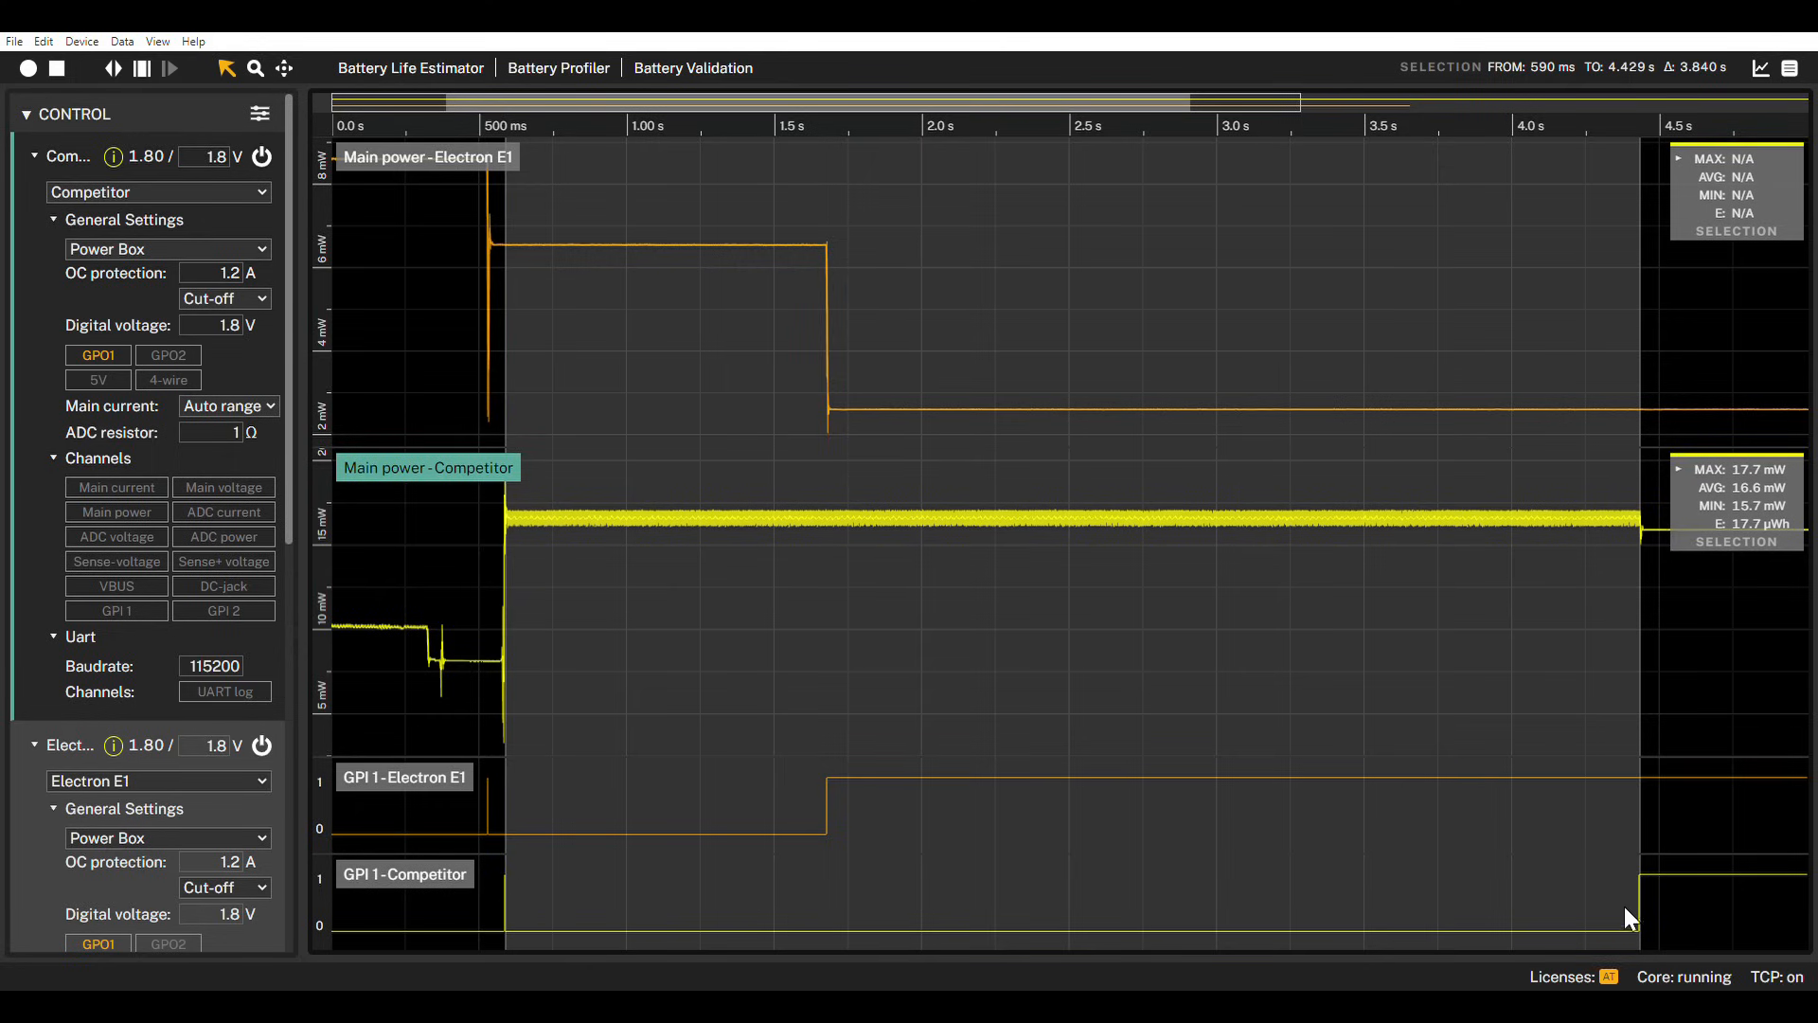
pyautogui.moveTo(527, 832)
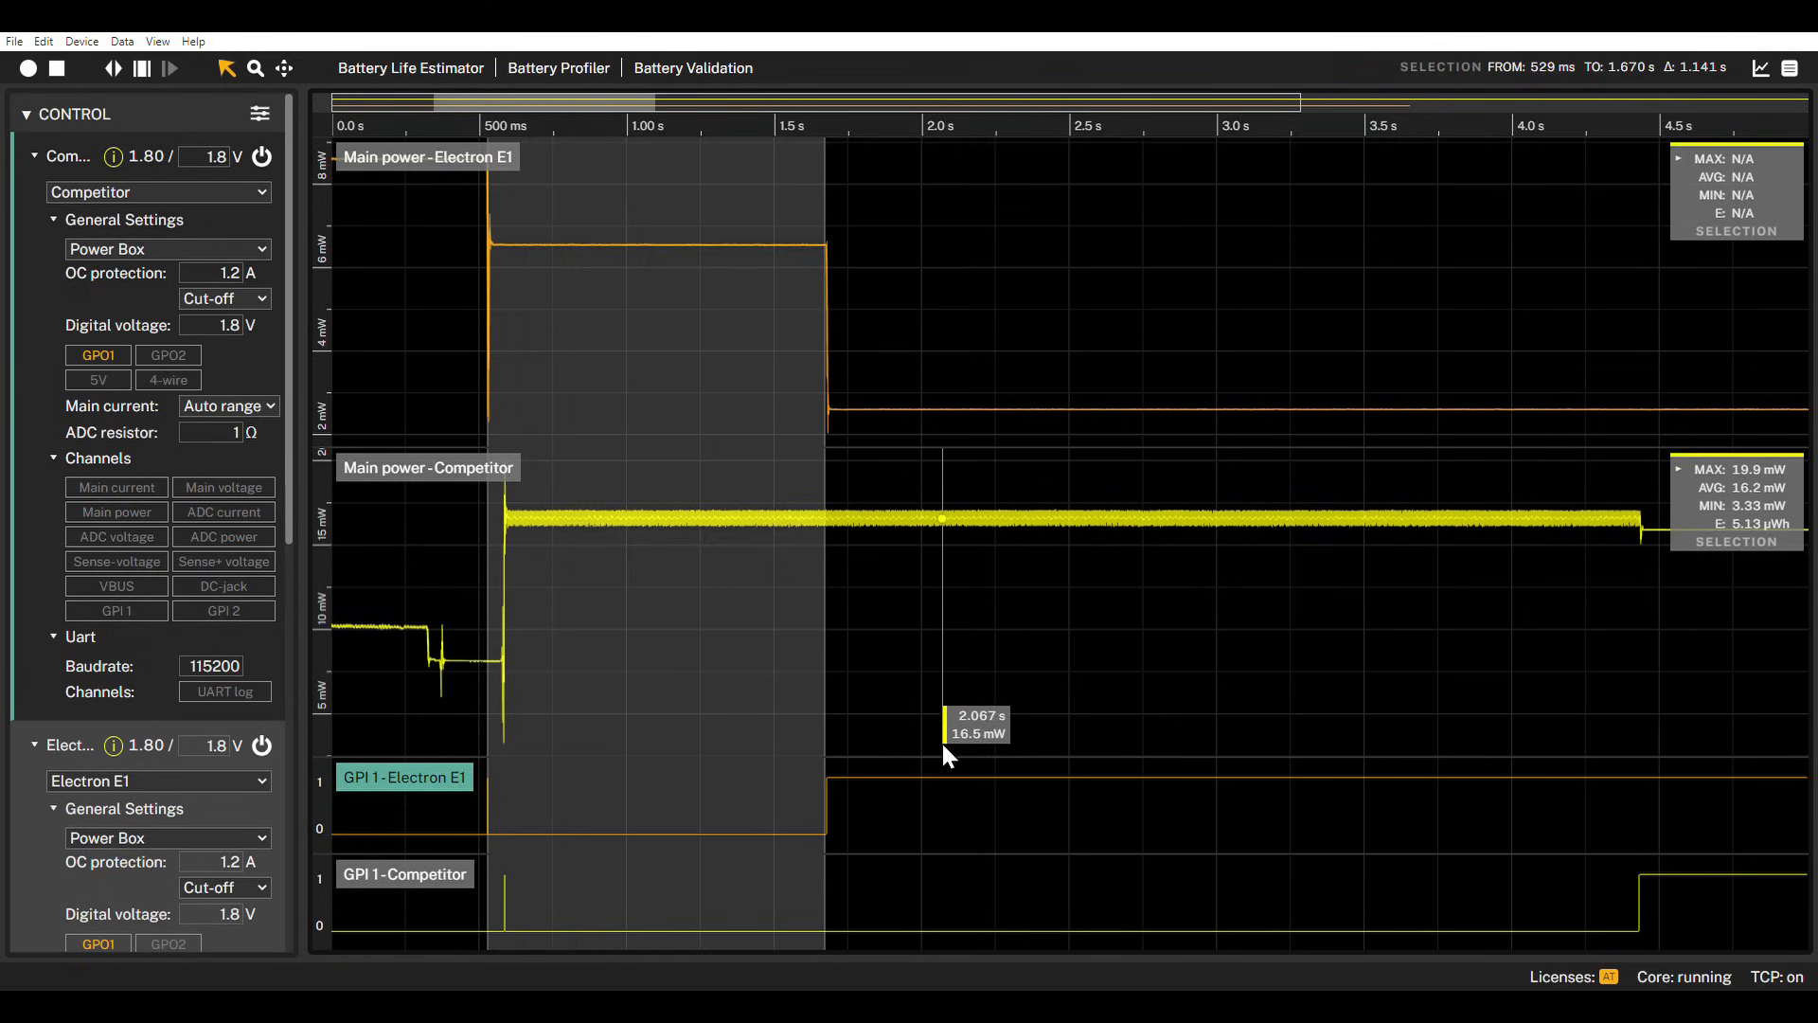
pyautogui.moveTo(699, 443)
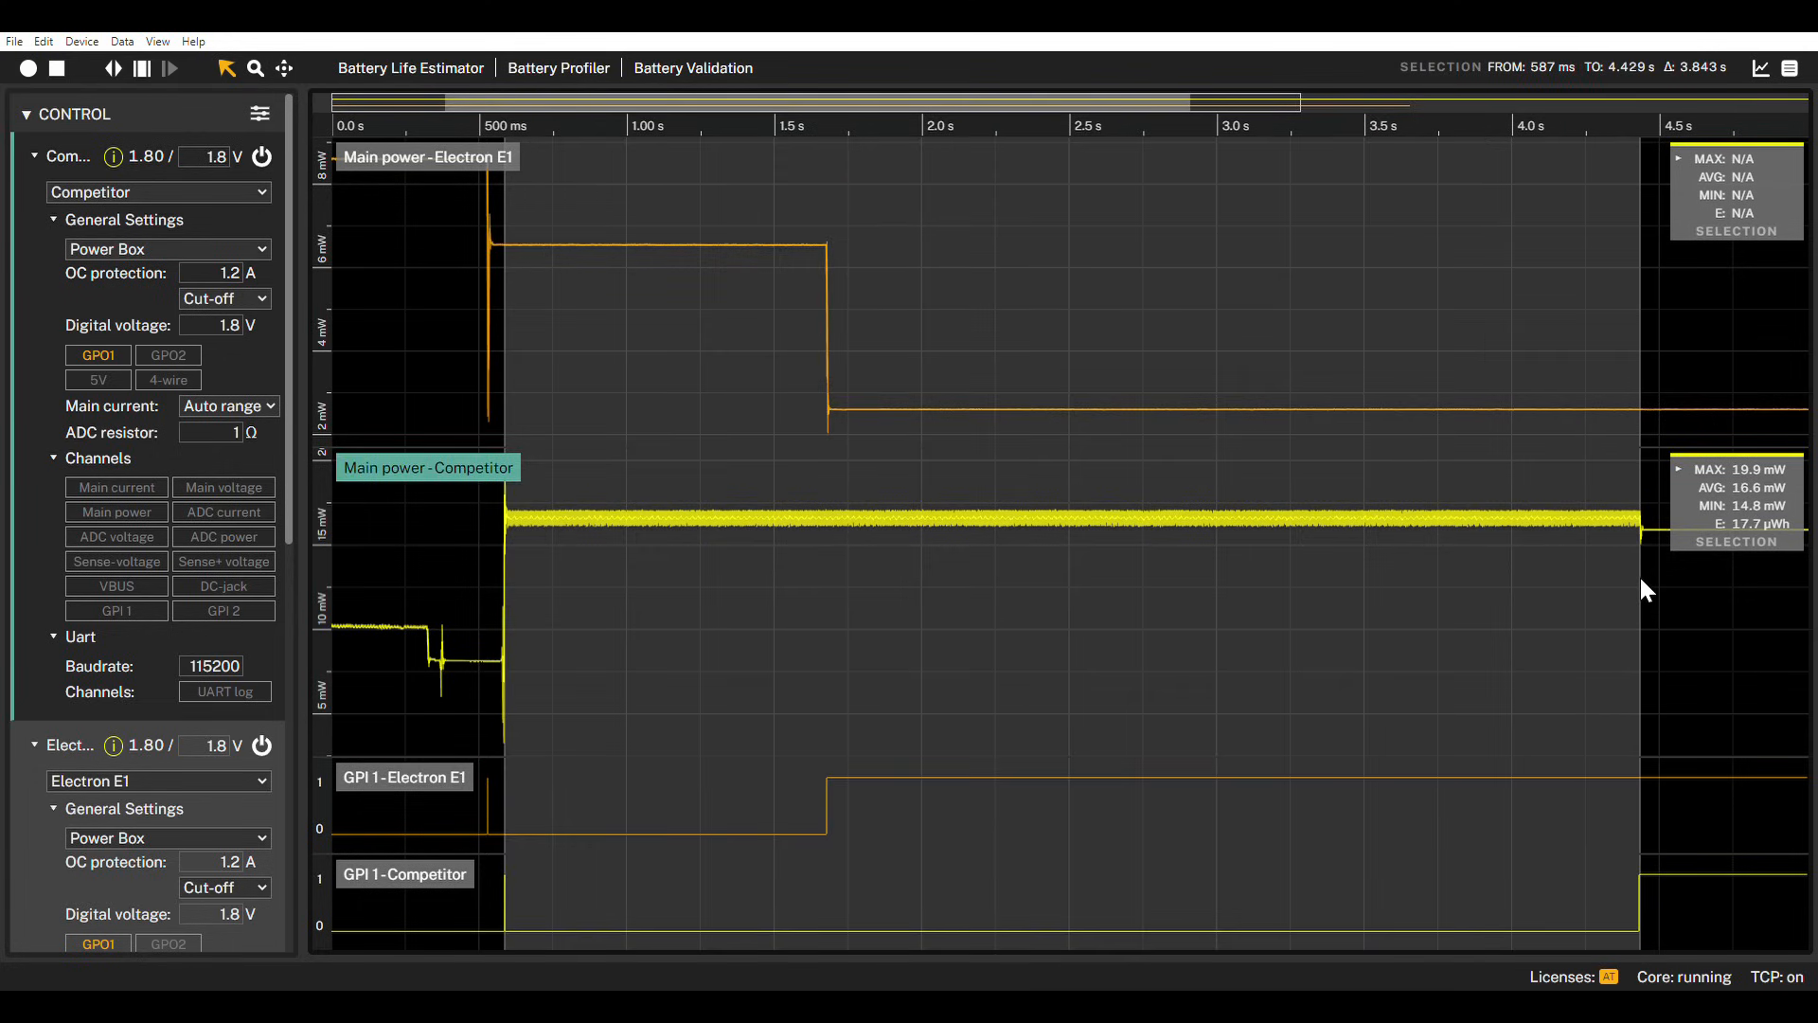
pyautogui.moveTo(1732, 556)
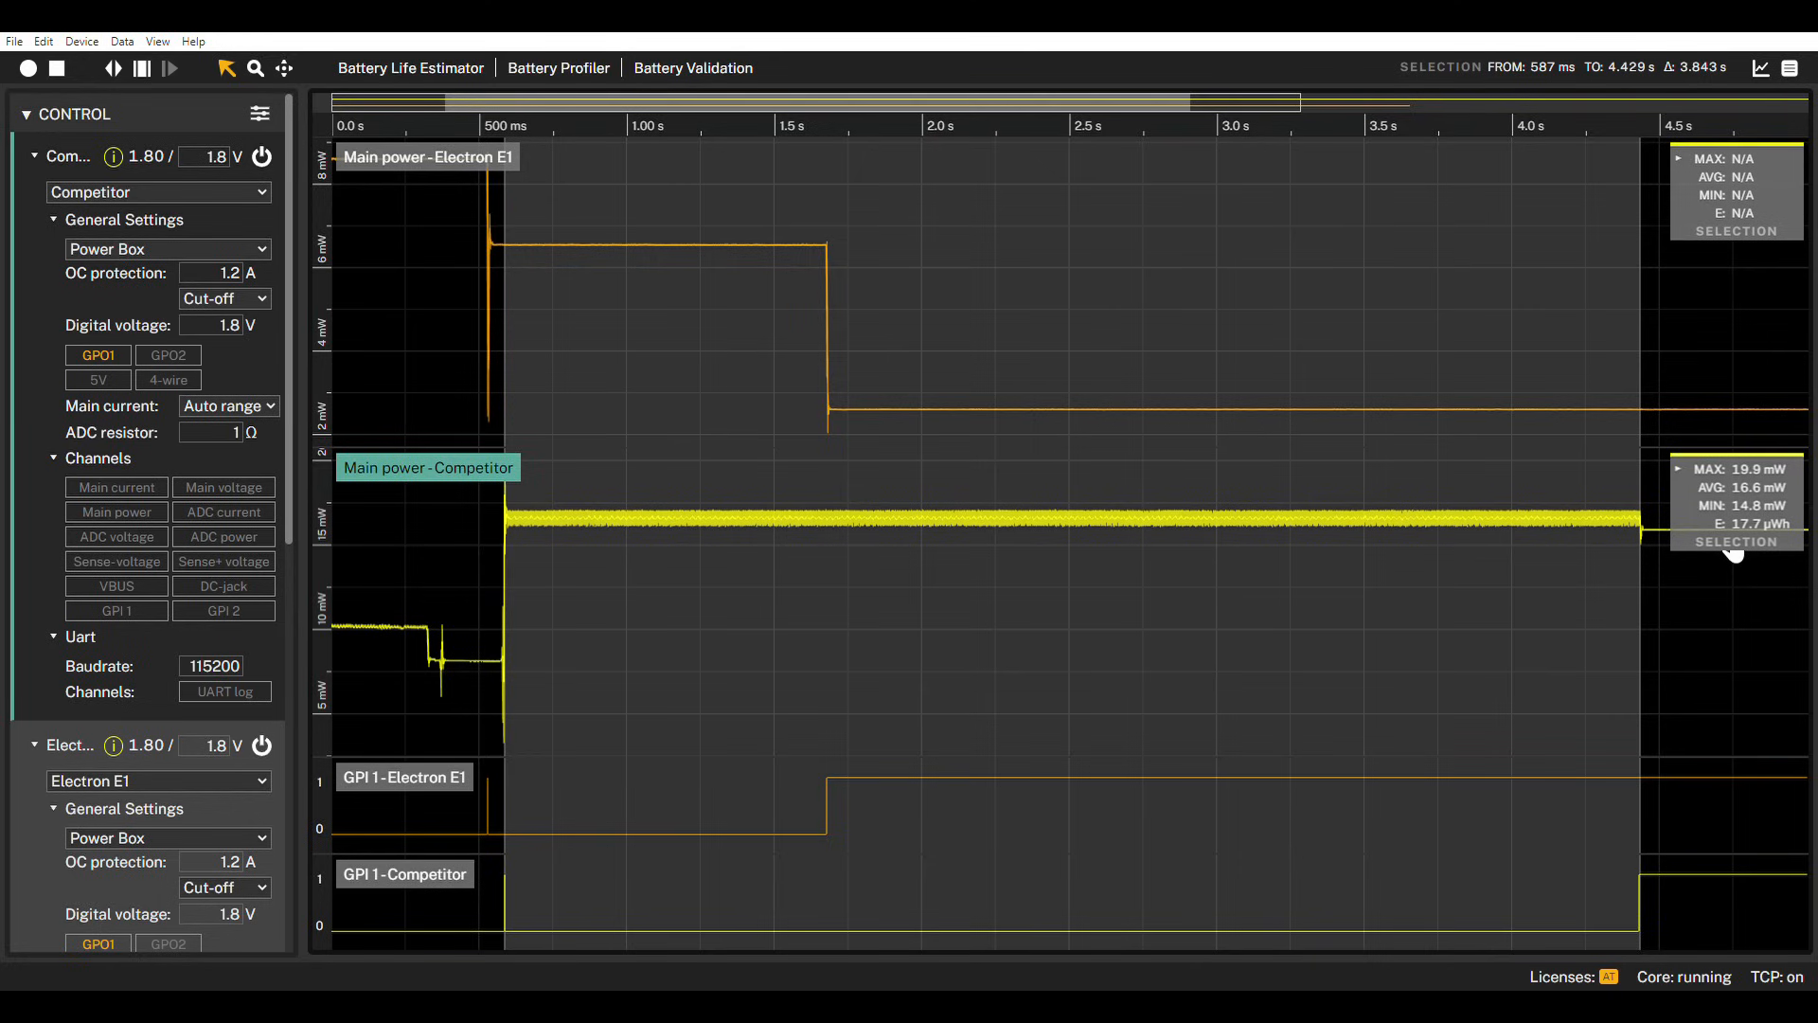
pyautogui.moveTo(1732, 556)
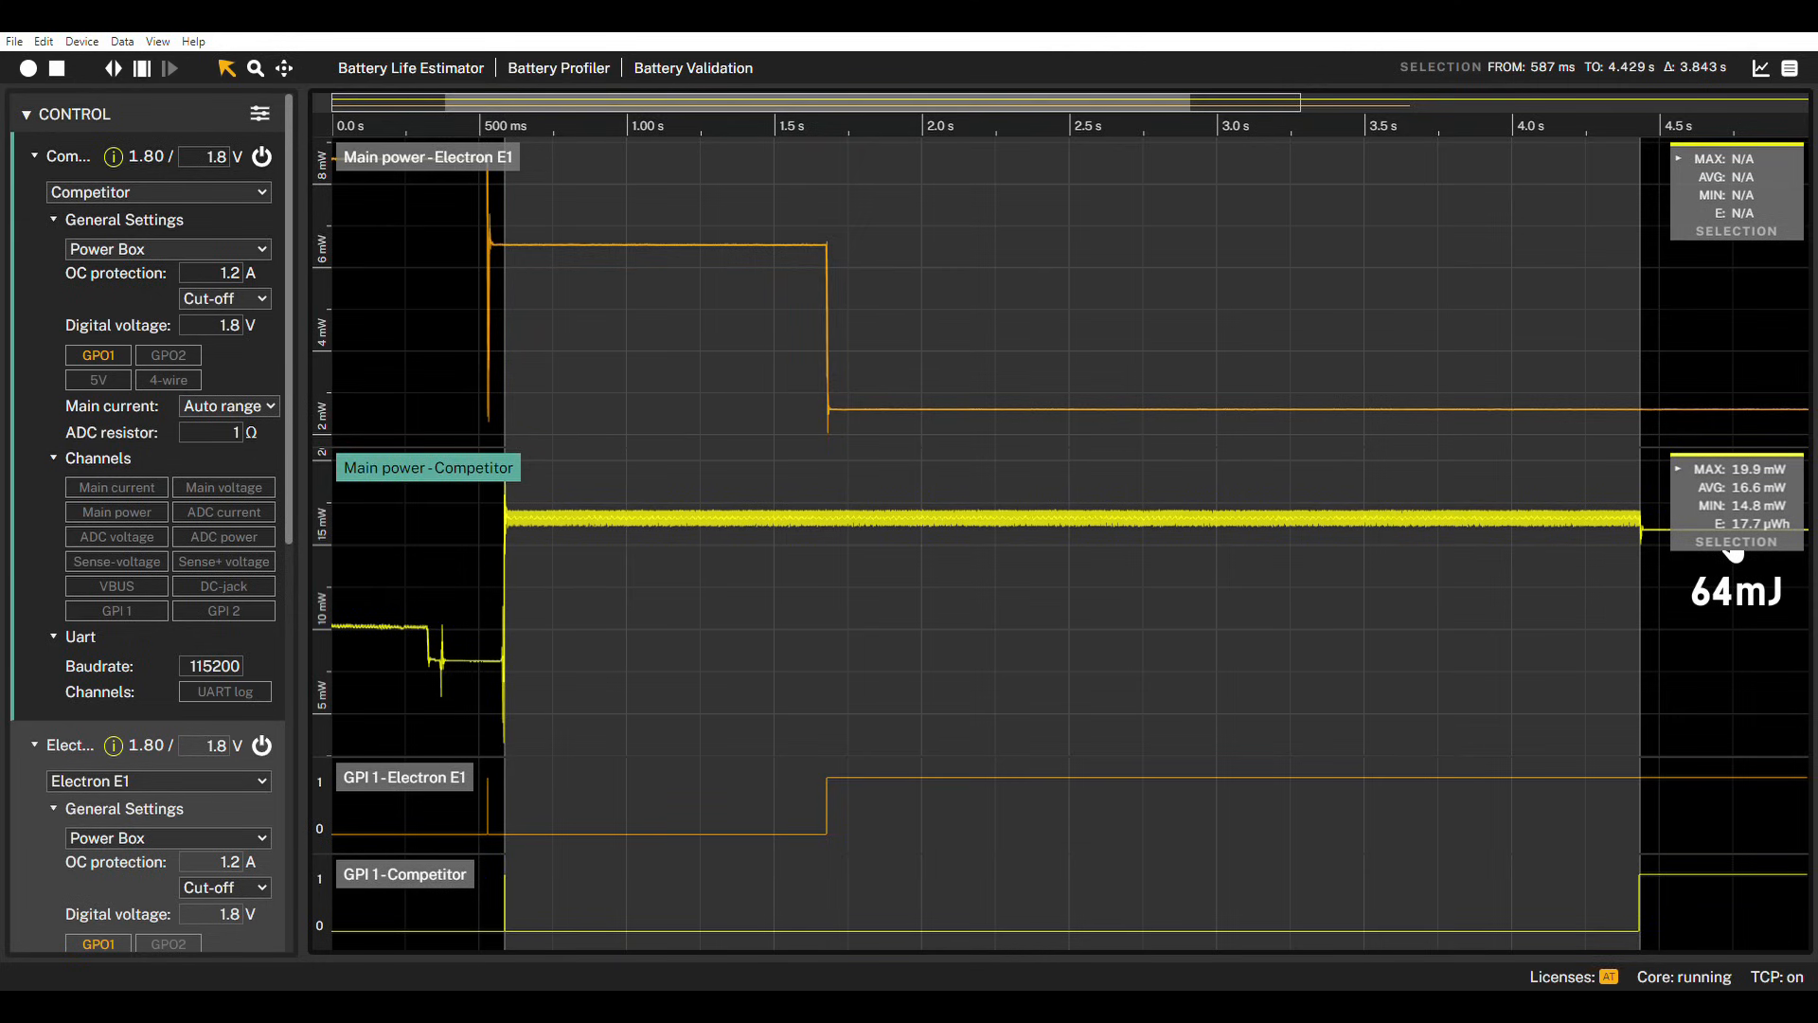
pyautogui.moveTo(1667, 597)
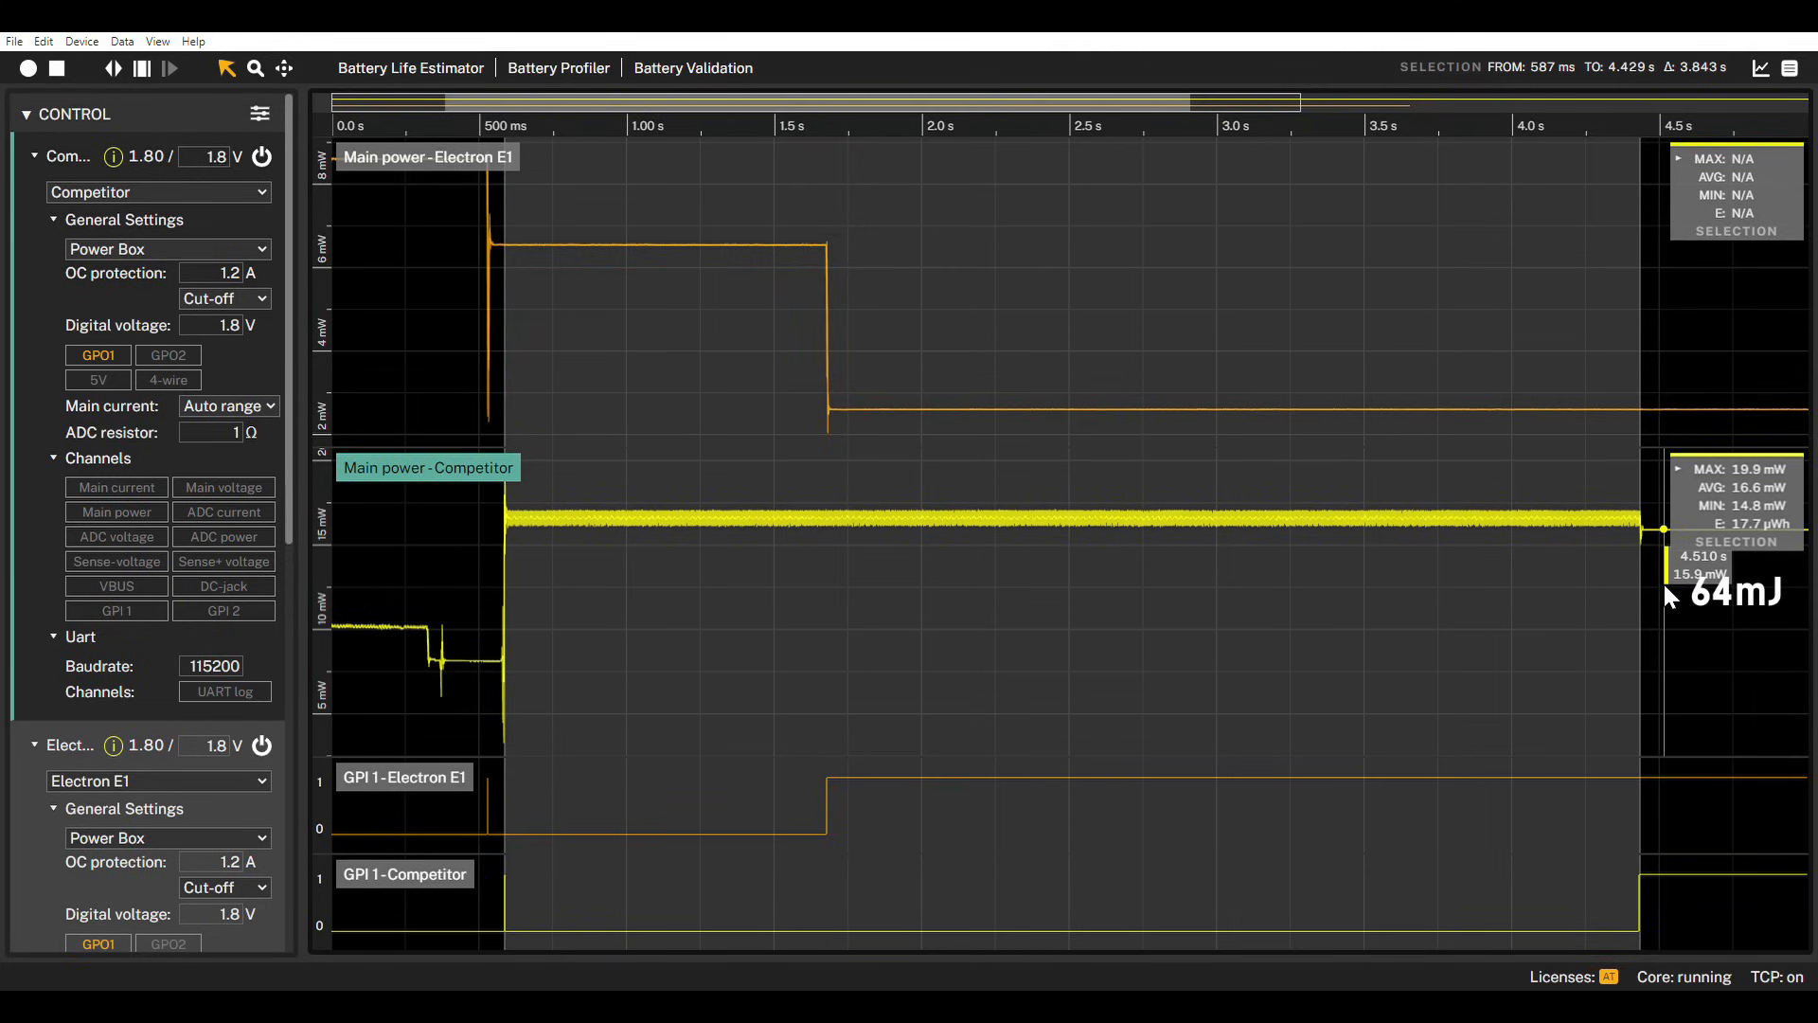
pyautogui.moveTo(845, 615)
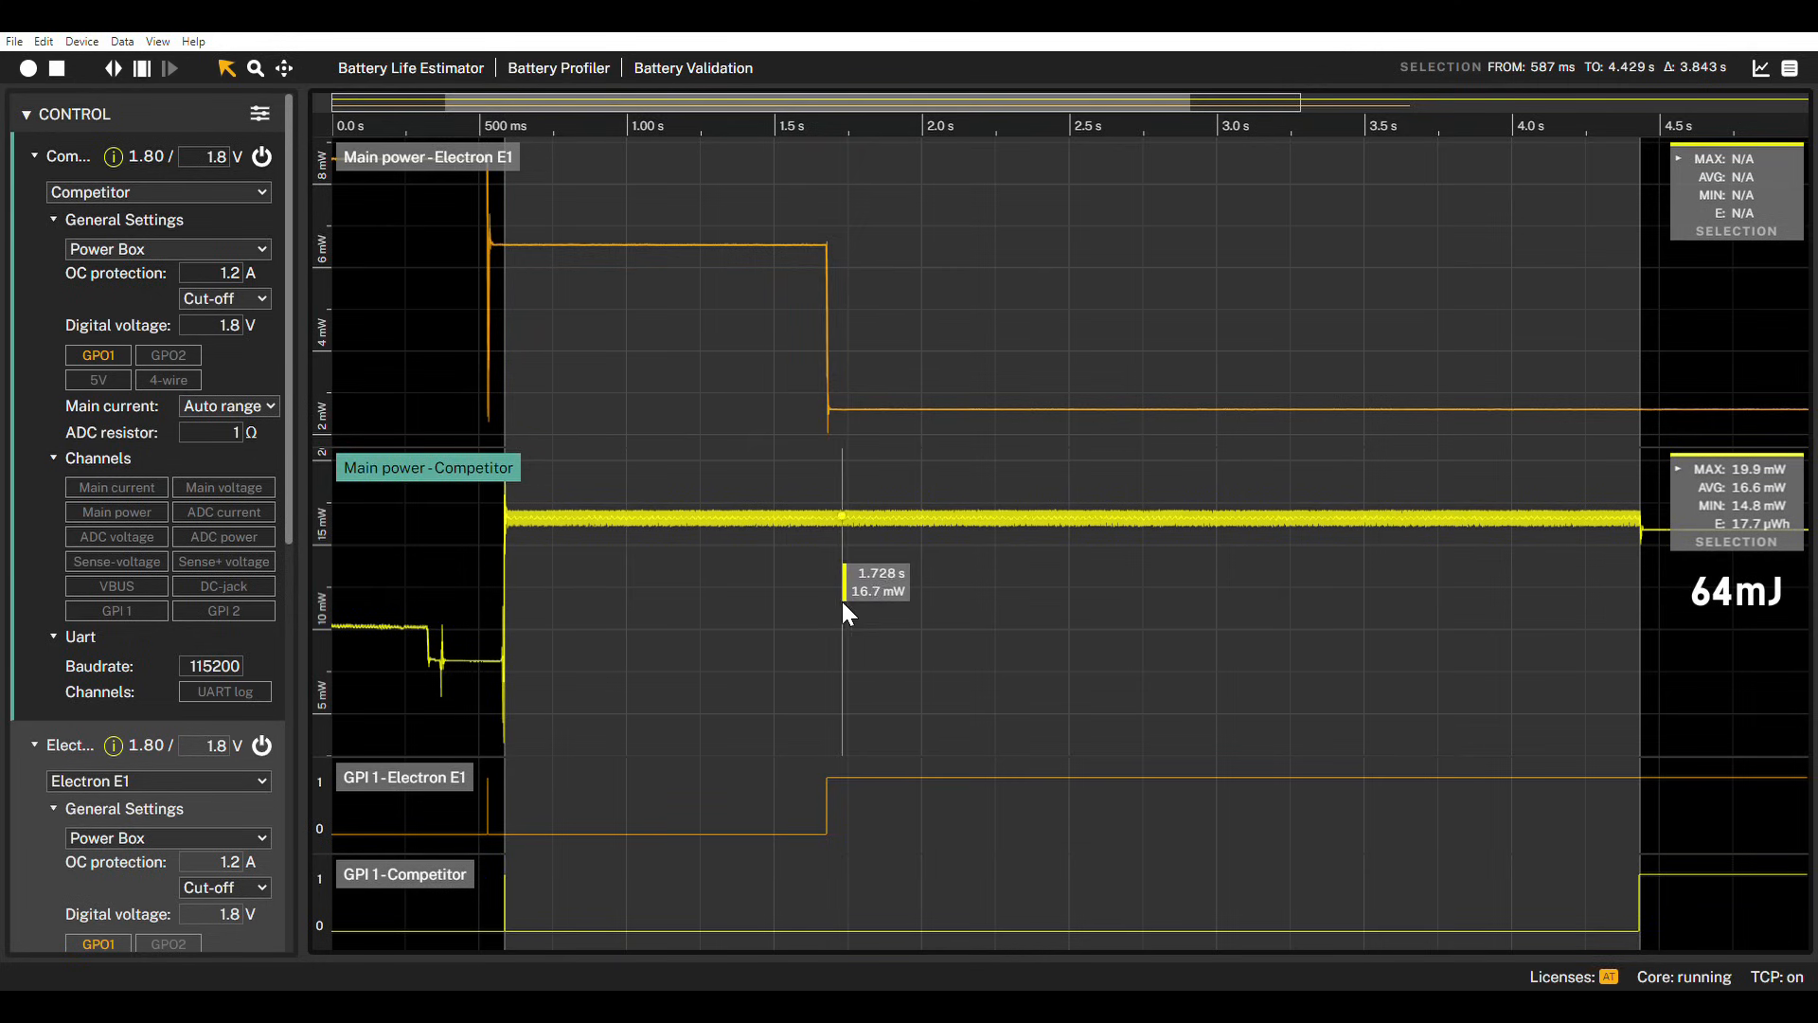
# Scroll down to view the Selection statistics for the 587 ms–4.43 s Competitor selection
pyautogui.scroll(-3)
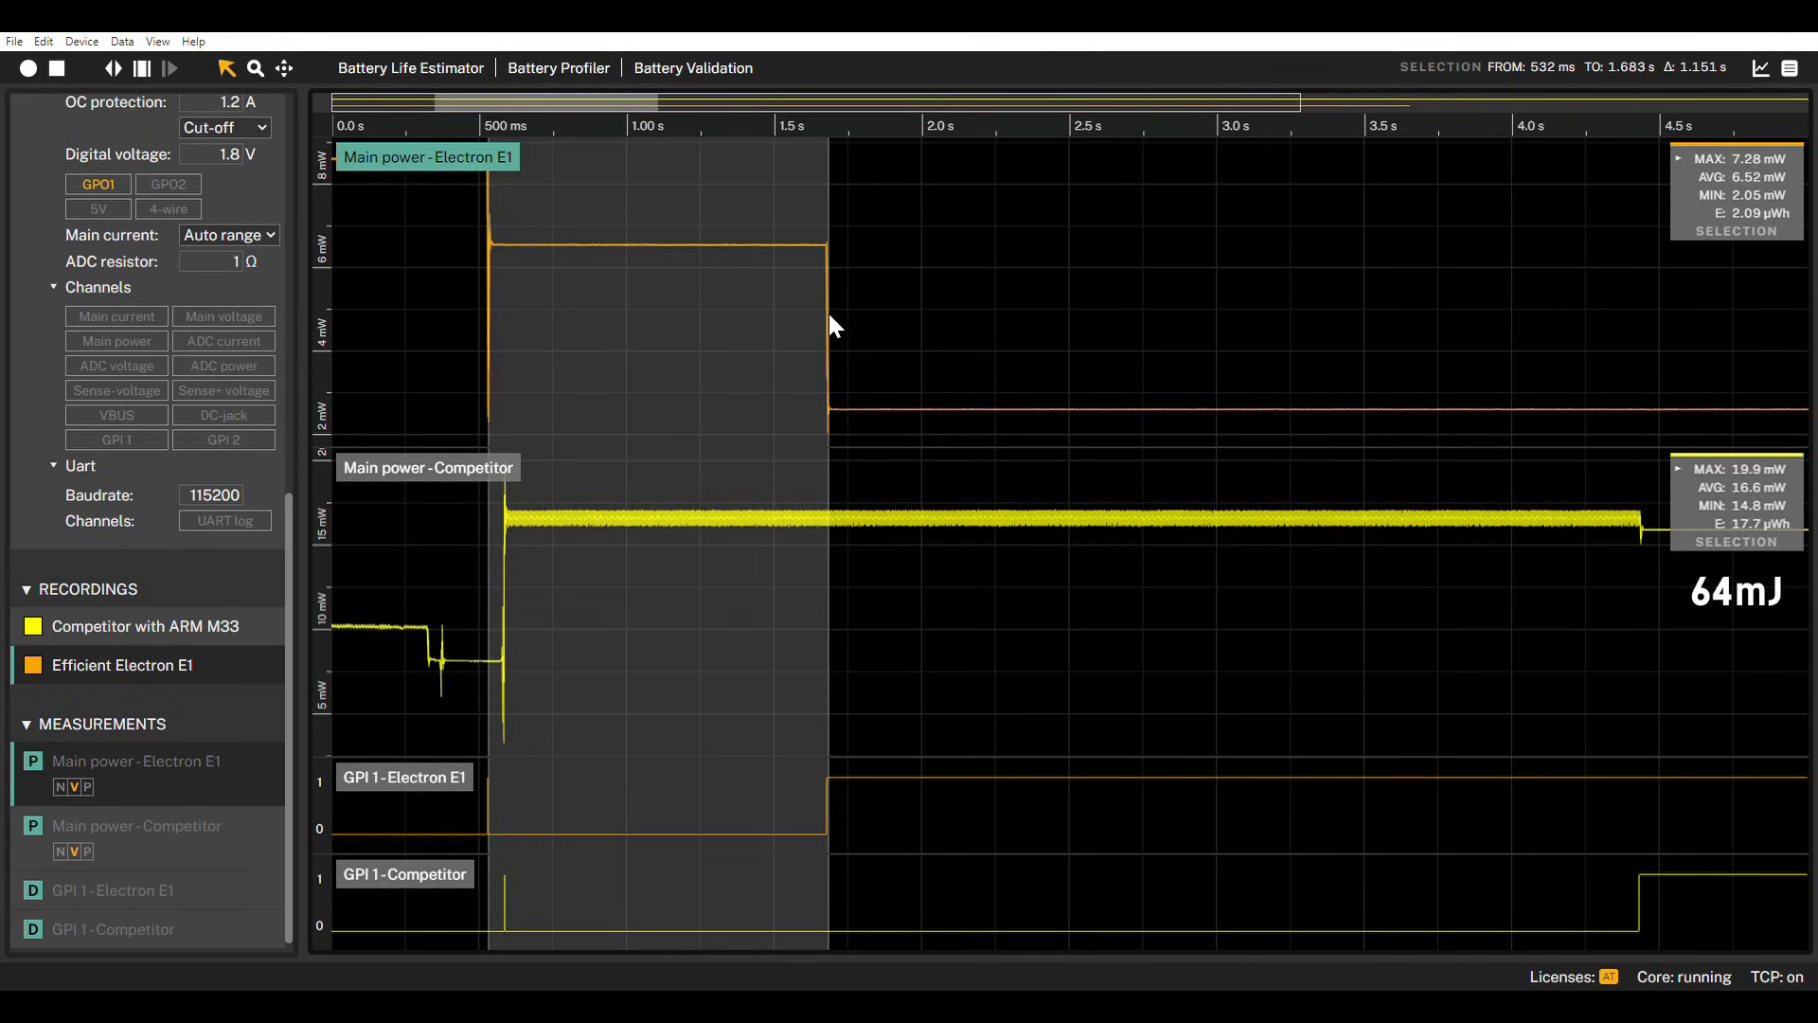
pyautogui.moveTo(904, 385)
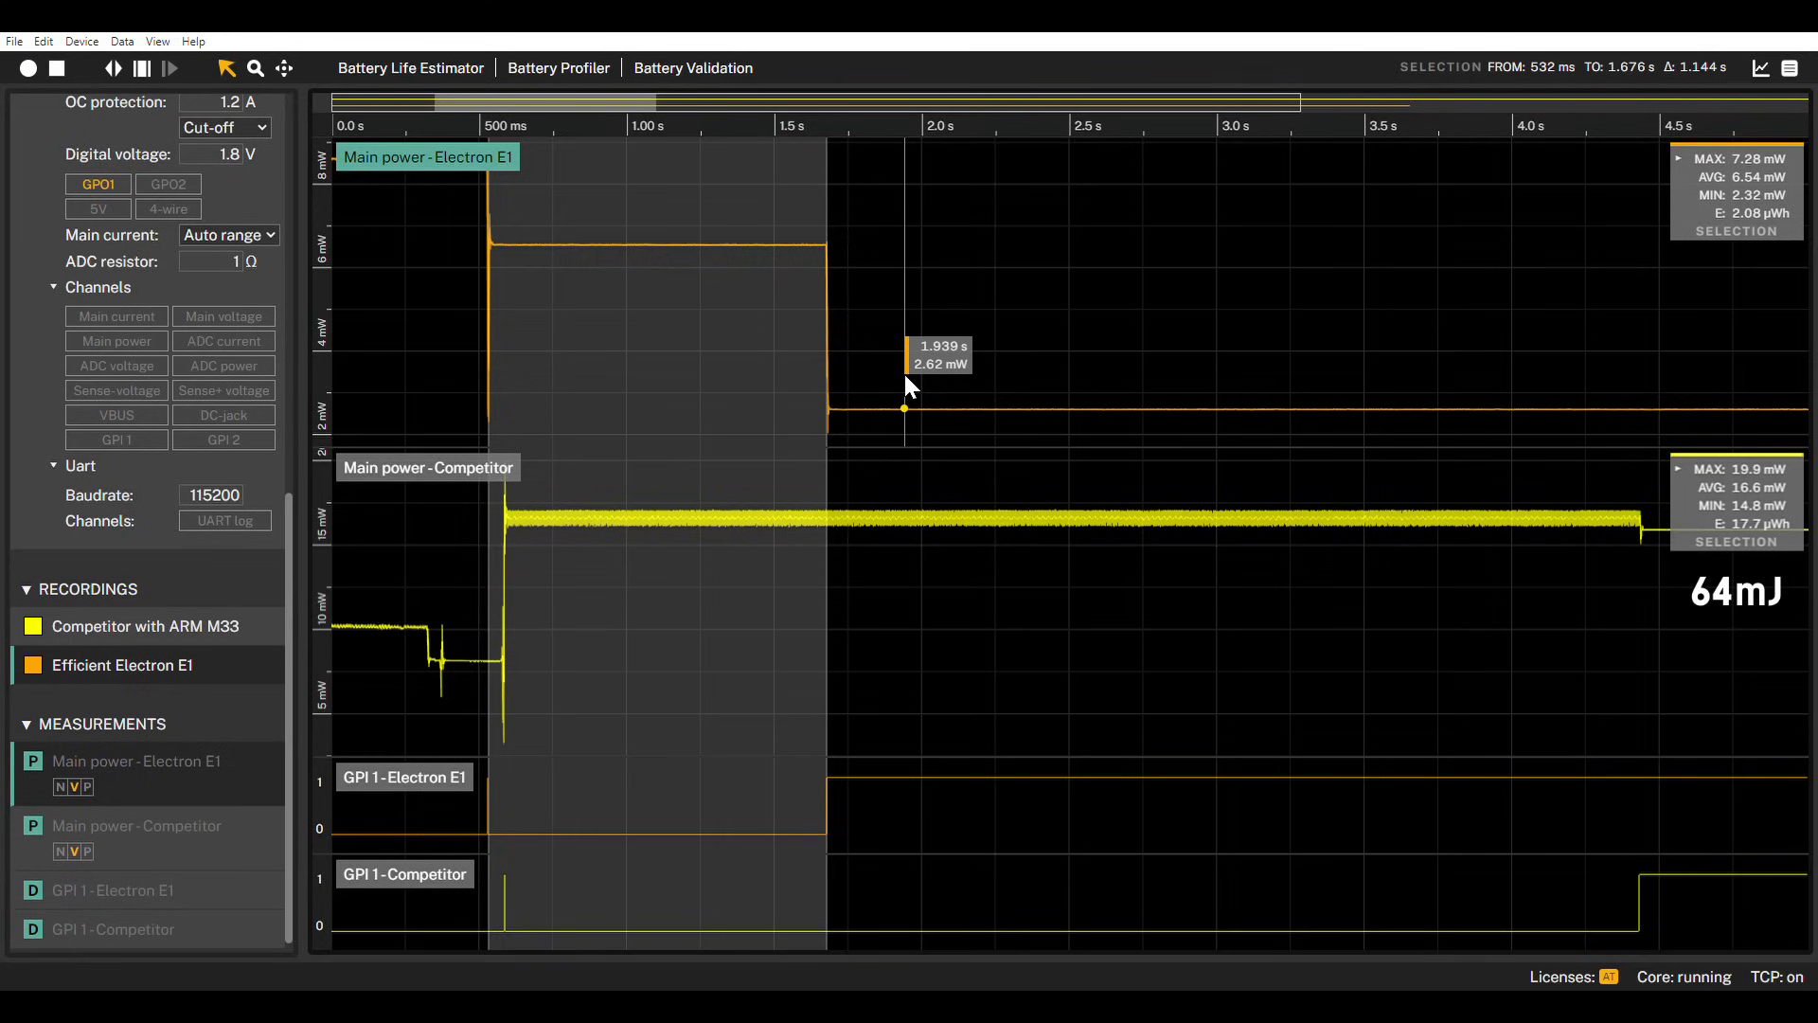
pyautogui.moveTo(905, 376)
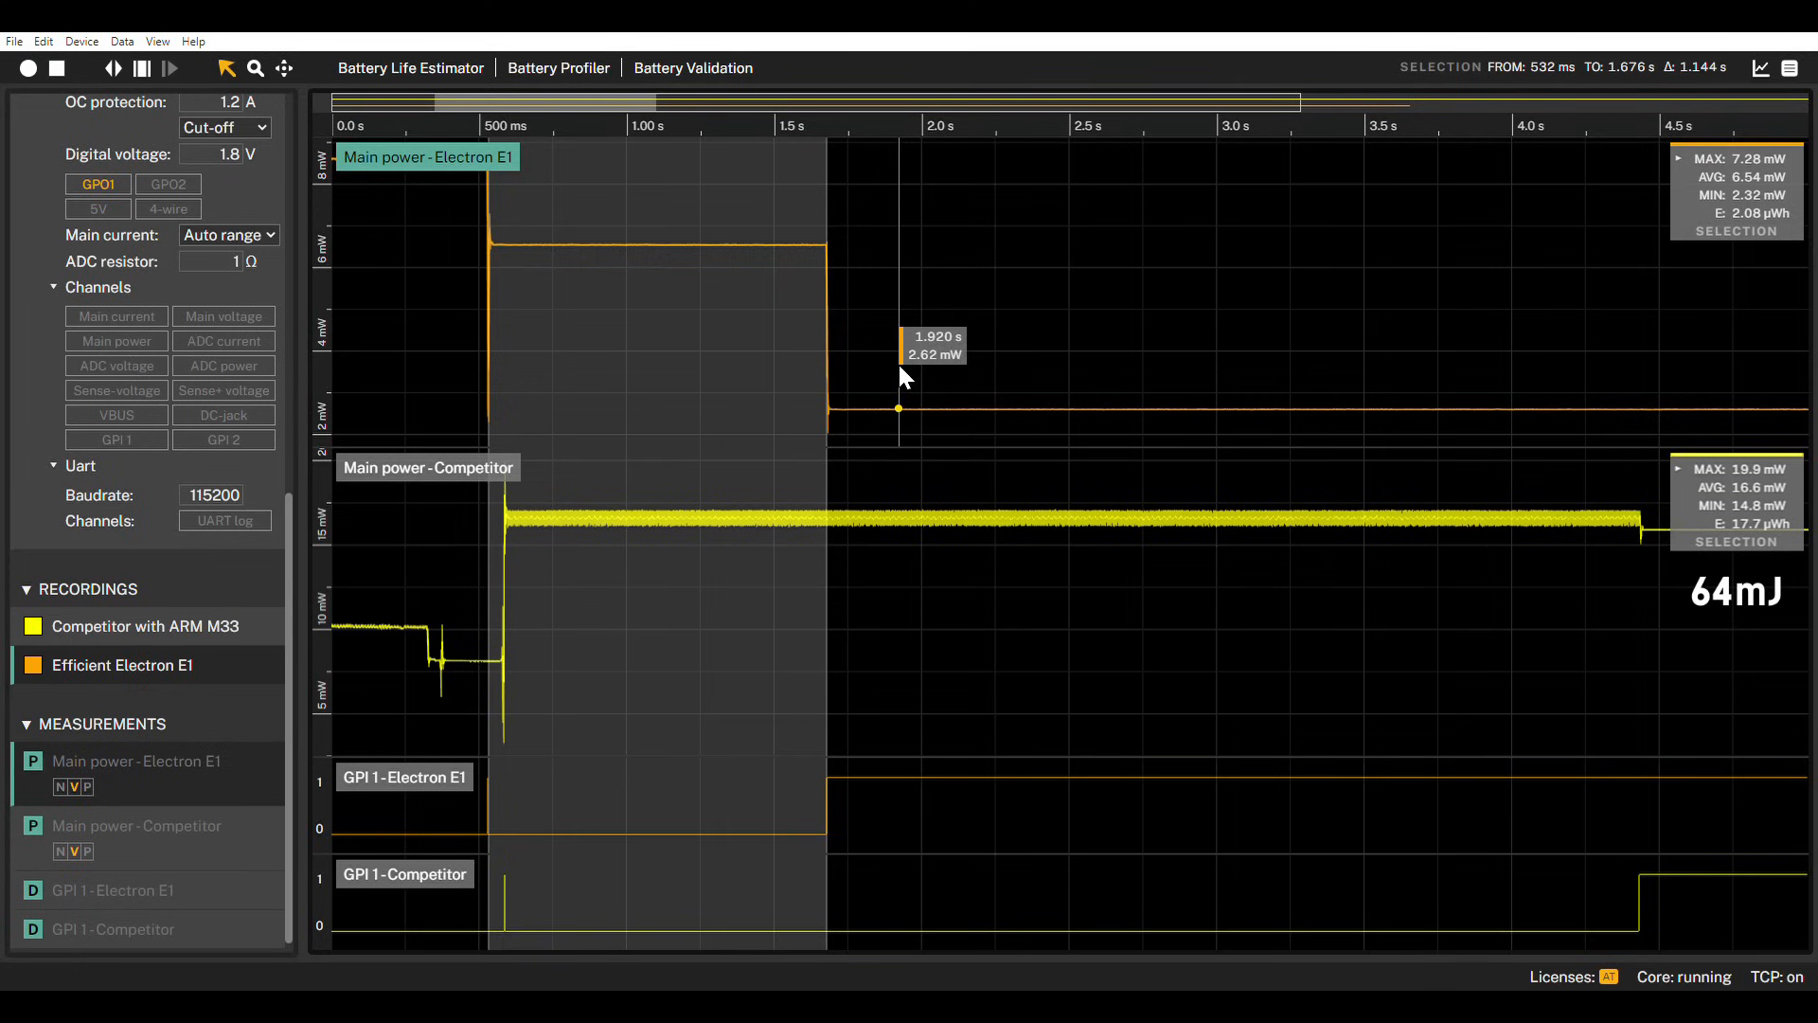